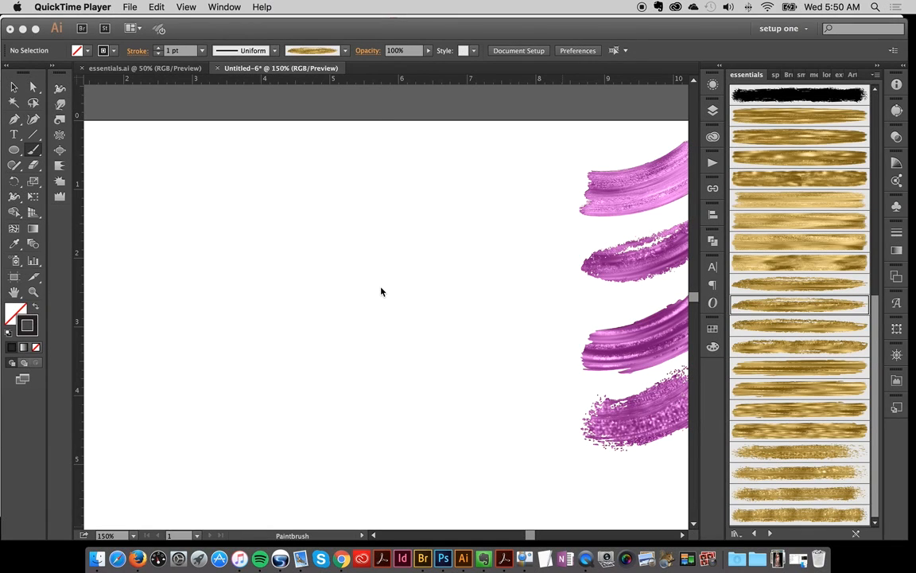
mouse_move(382, 296)
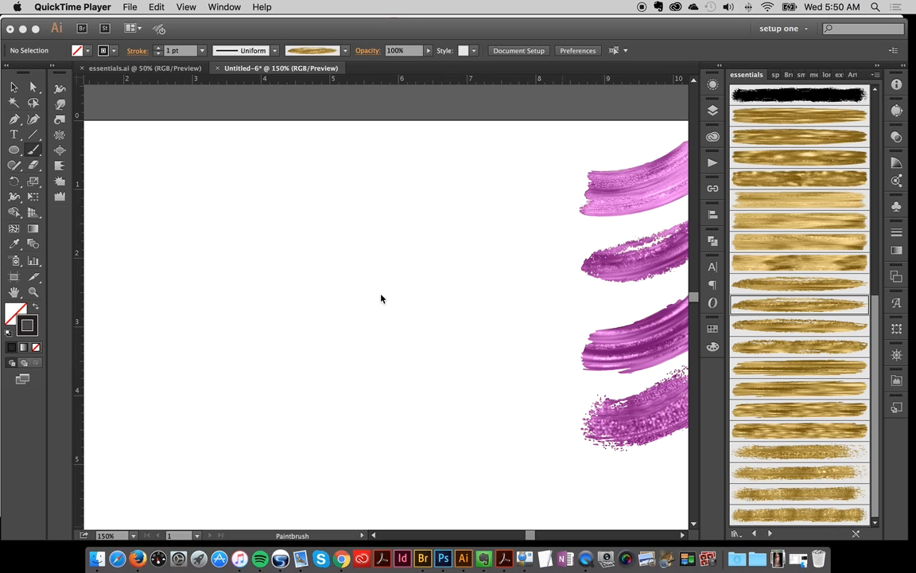
mouse_move(378, 305)
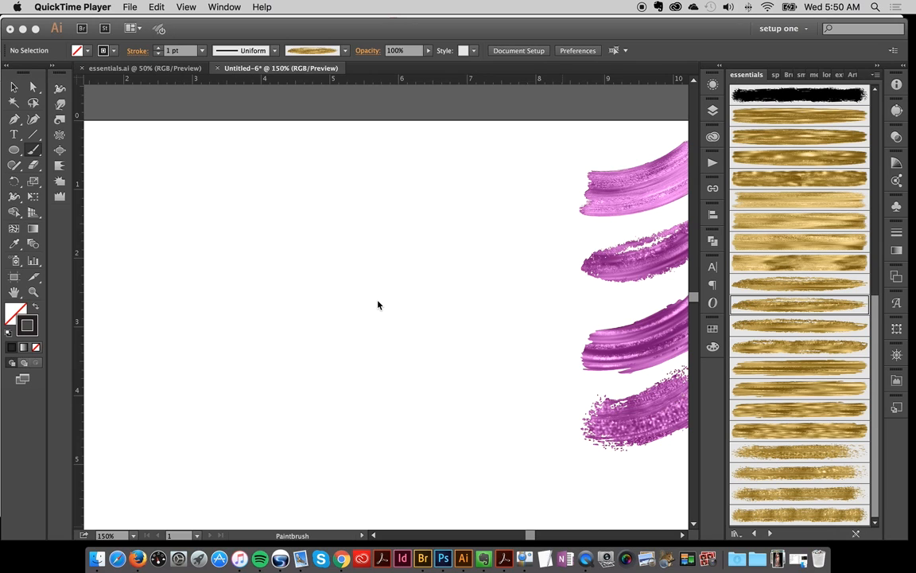
mouse_move(679, 181)
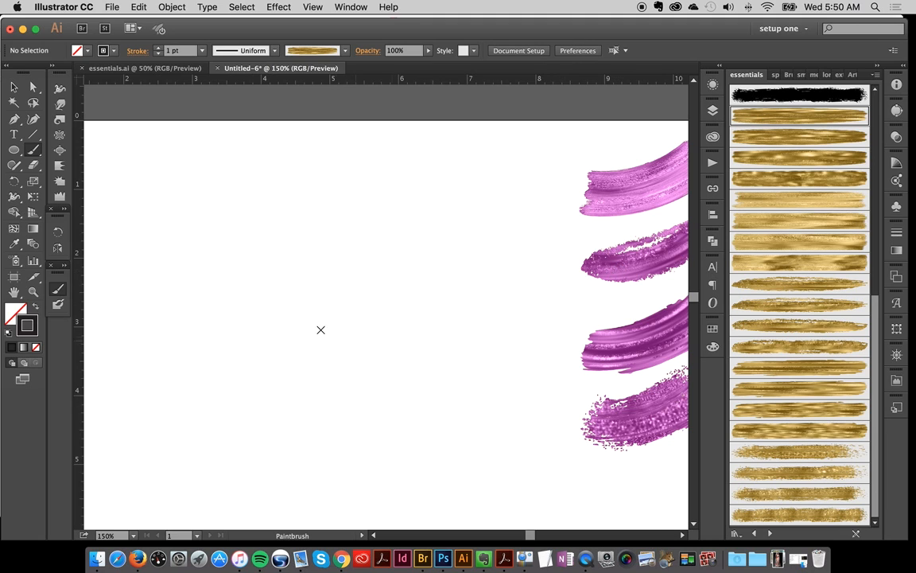
mouse_move(227, 183)
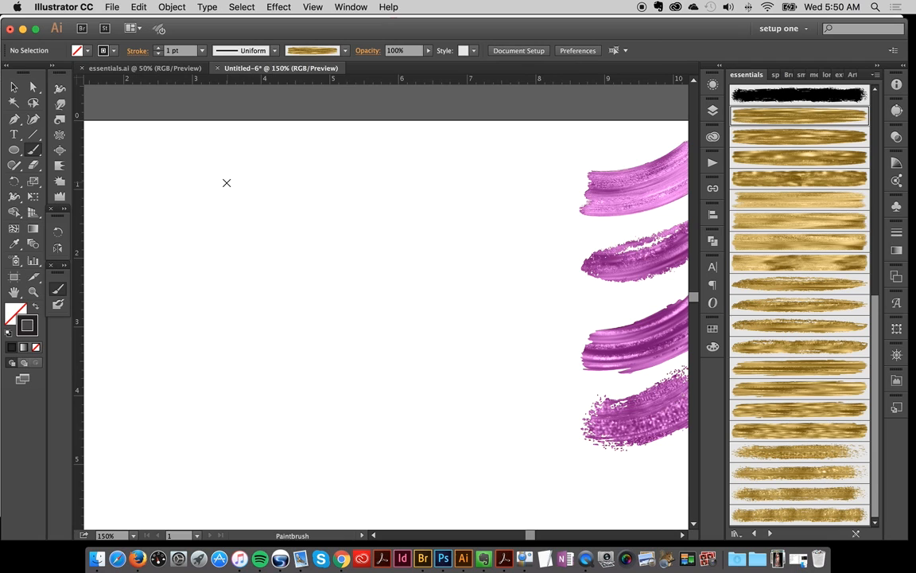
mouse_move(231, 163)
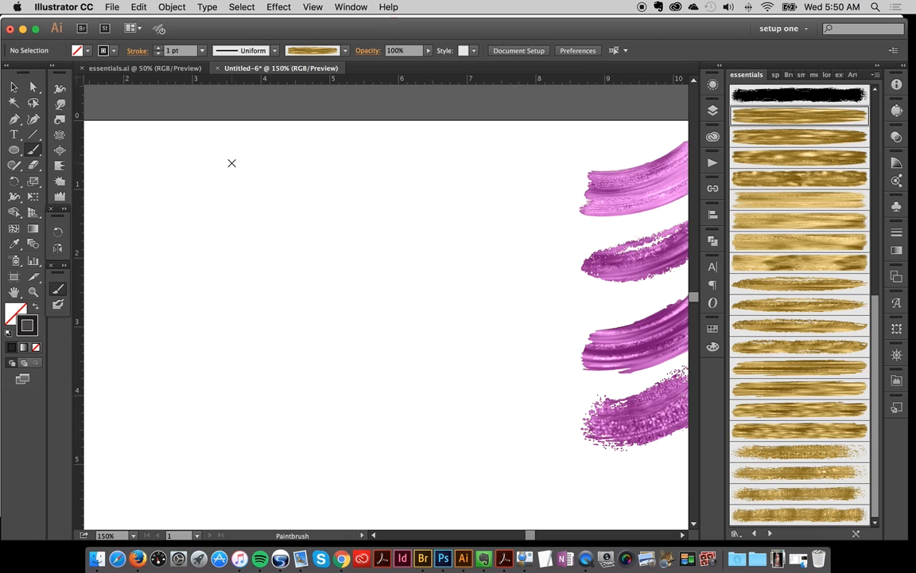
Paint curved gold textured strokes down the left side of the artboard
drag(230, 155, 159, 354)
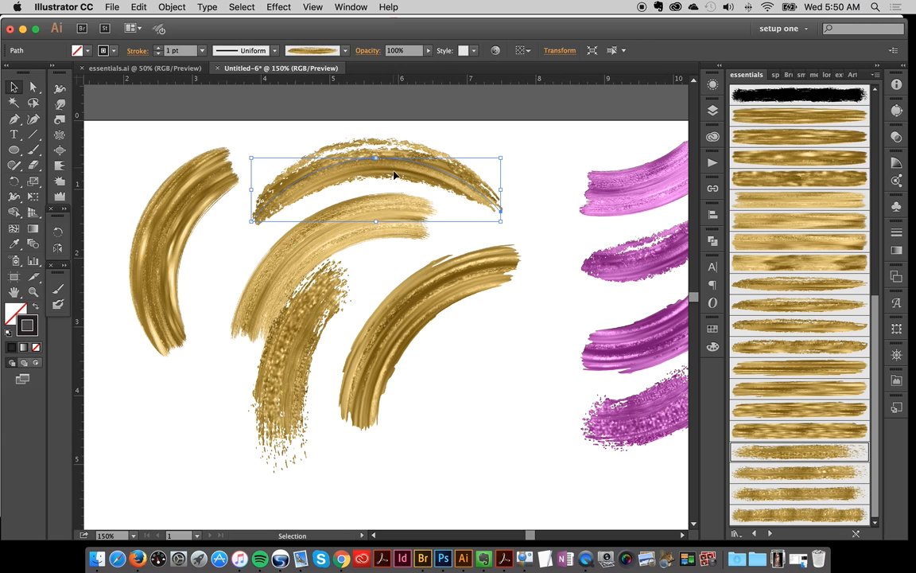
mouse_move(345, 276)
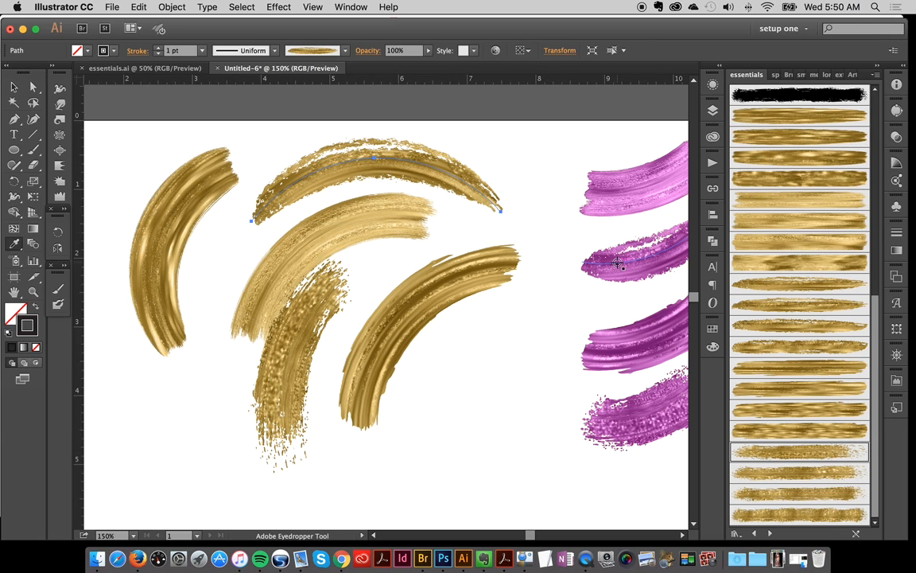
Copy the purple stroke's layered appearance onto the top arc and adjust its stroke colours
click(713, 110)
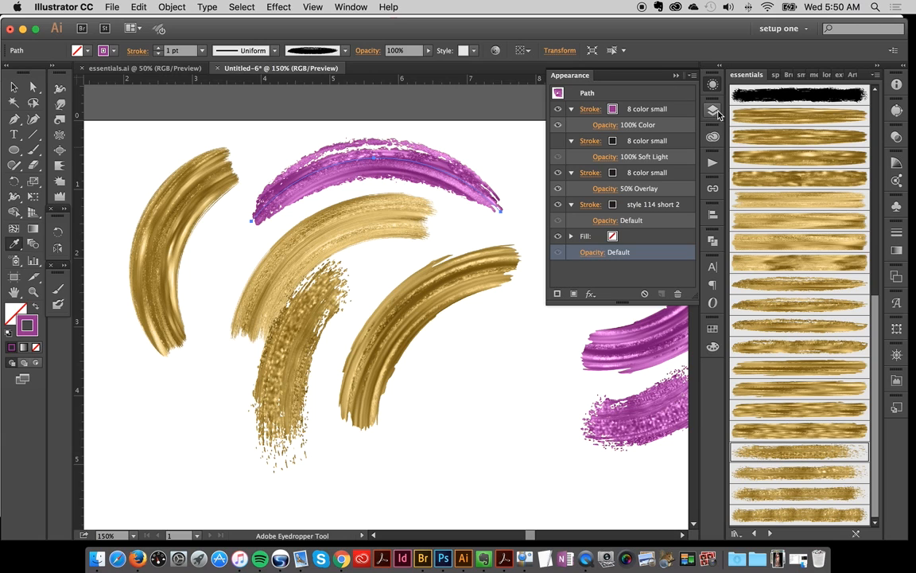
click(613, 108)
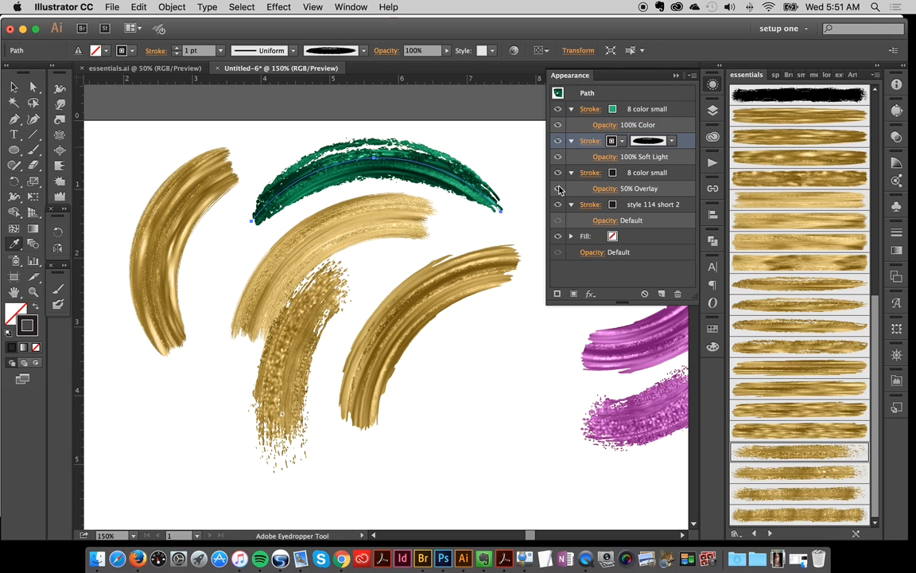
mouse_move(712, 99)
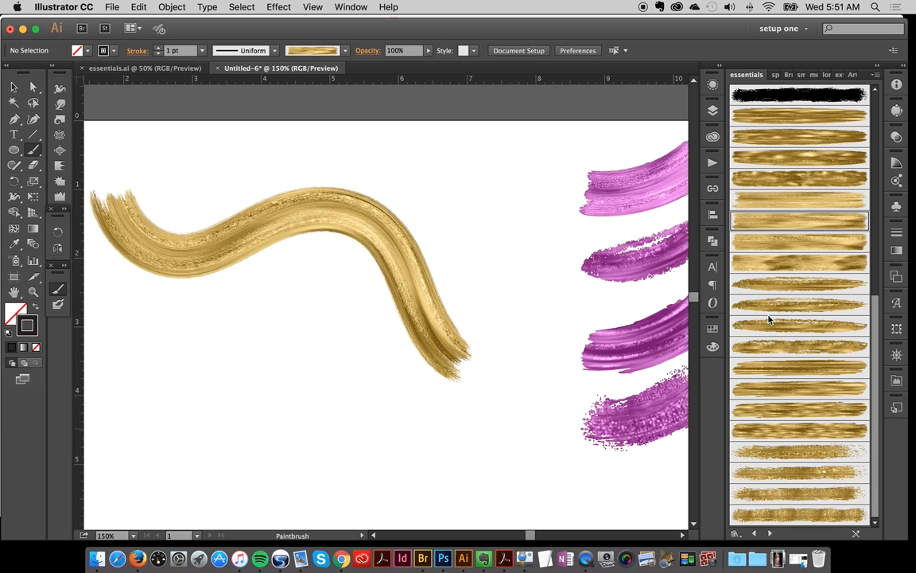
mouse_move(766, 310)
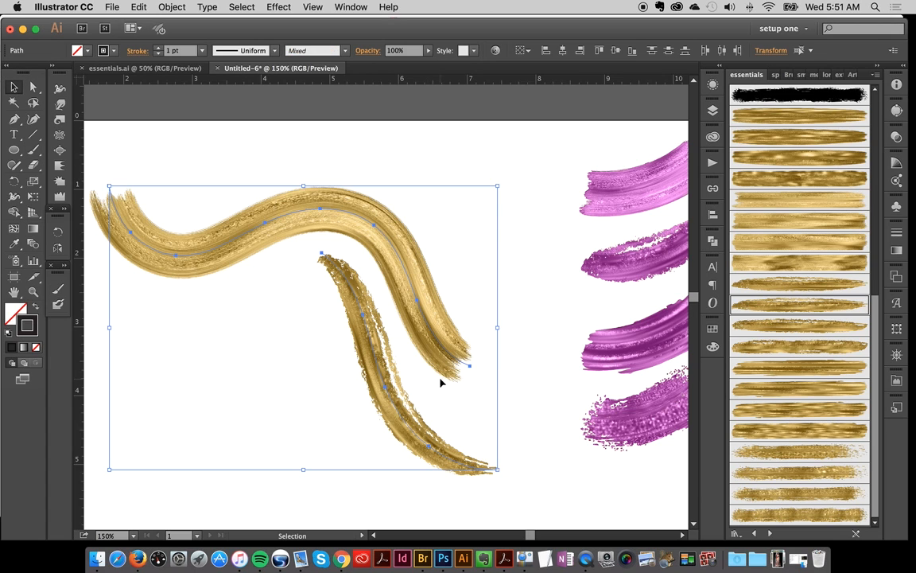
Delete both wavy gold strokes and choose a different gold brush
key(Delete)
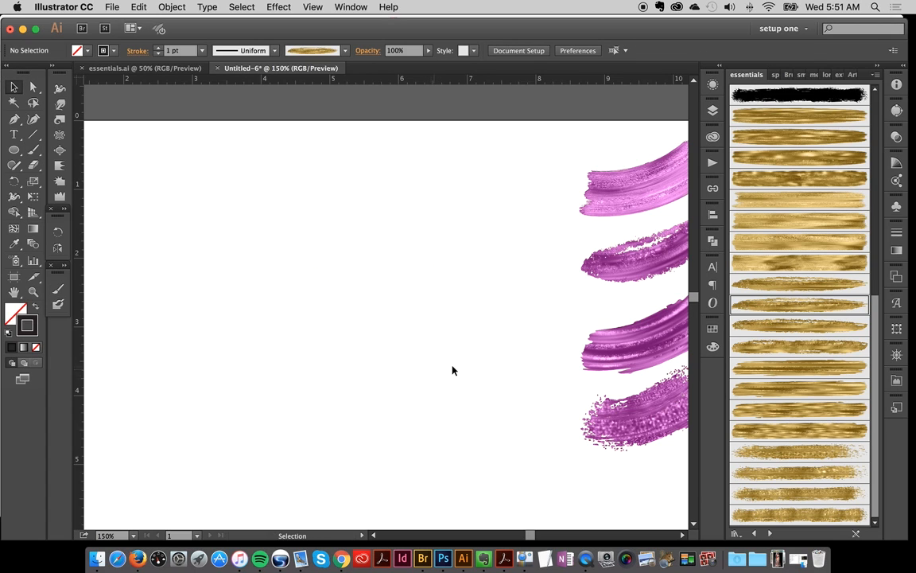
mouse_move(750, 184)
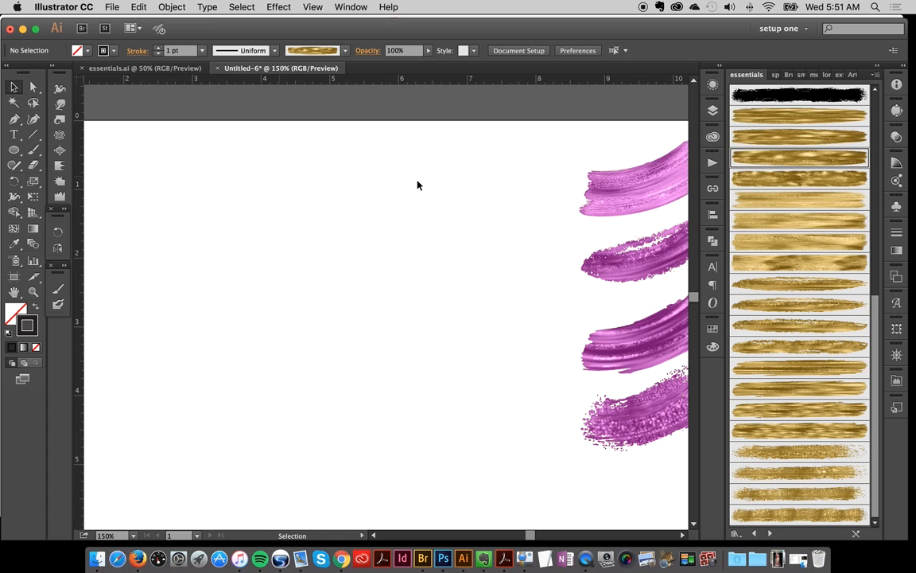
click(799, 116)
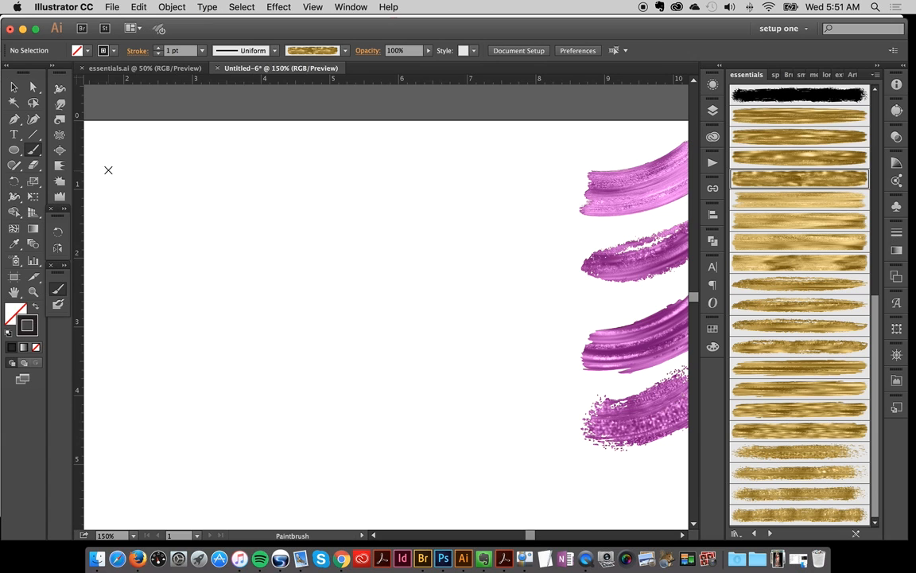
Paint a looping gold letter L, set its stroke weight to 0.75 pt, and reselect it
drag(107, 170, 183, 318)
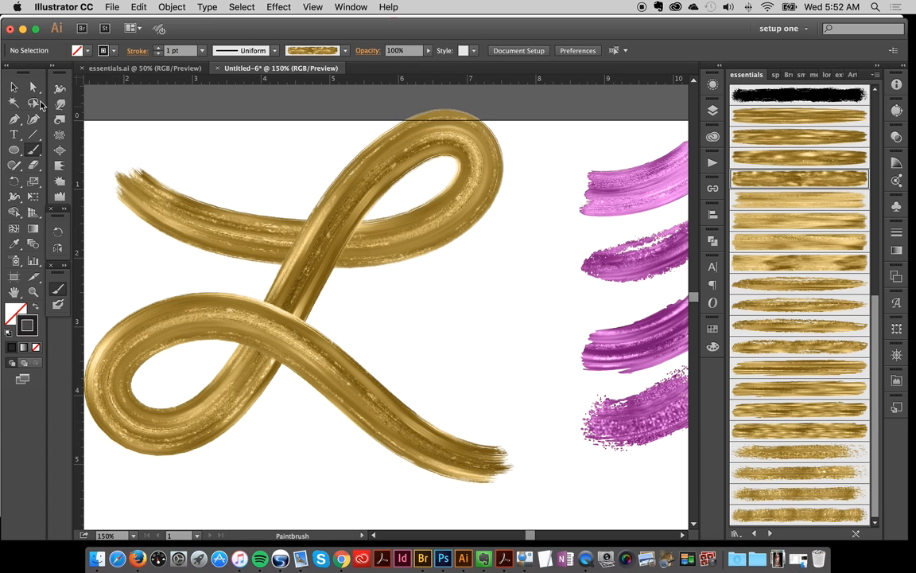
click(203, 50)
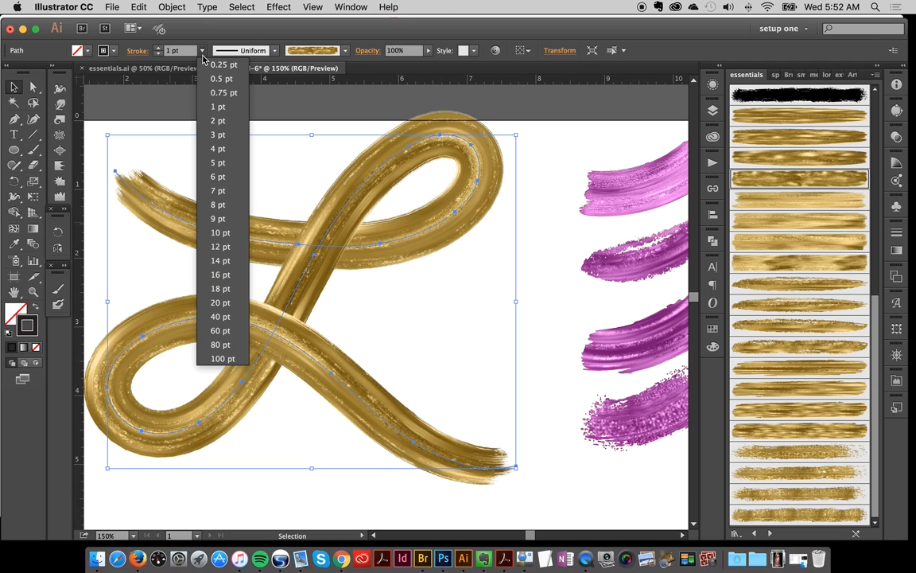
click(221, 92)
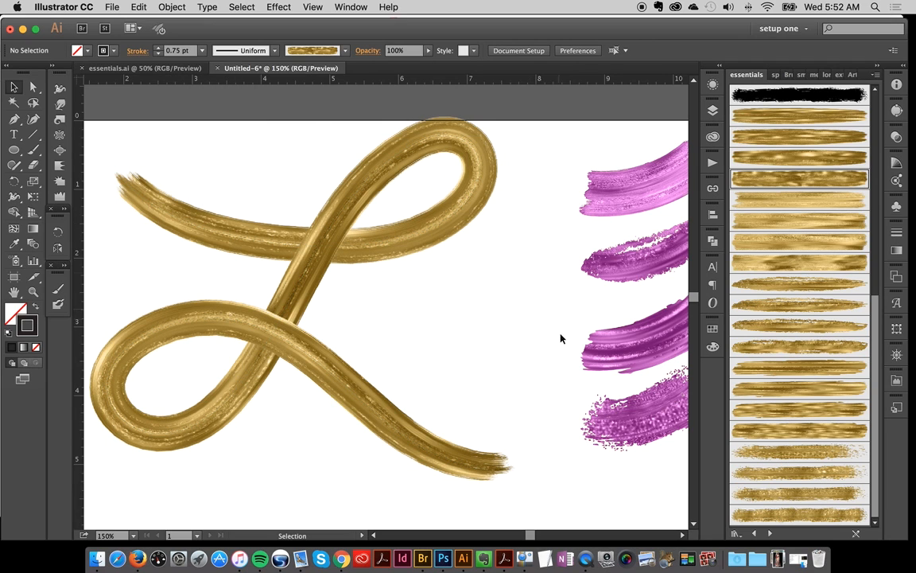
mouse_move(505, 374)
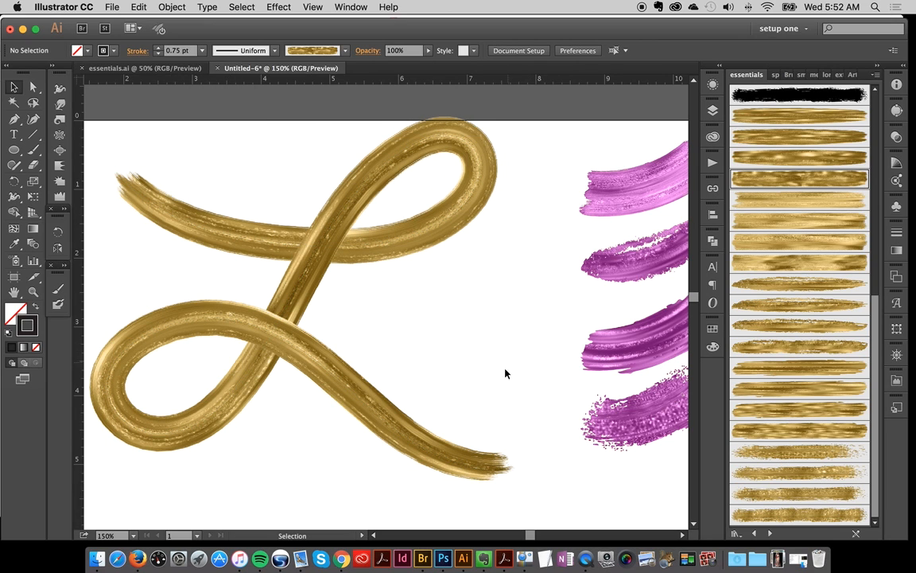
click(159, 343)
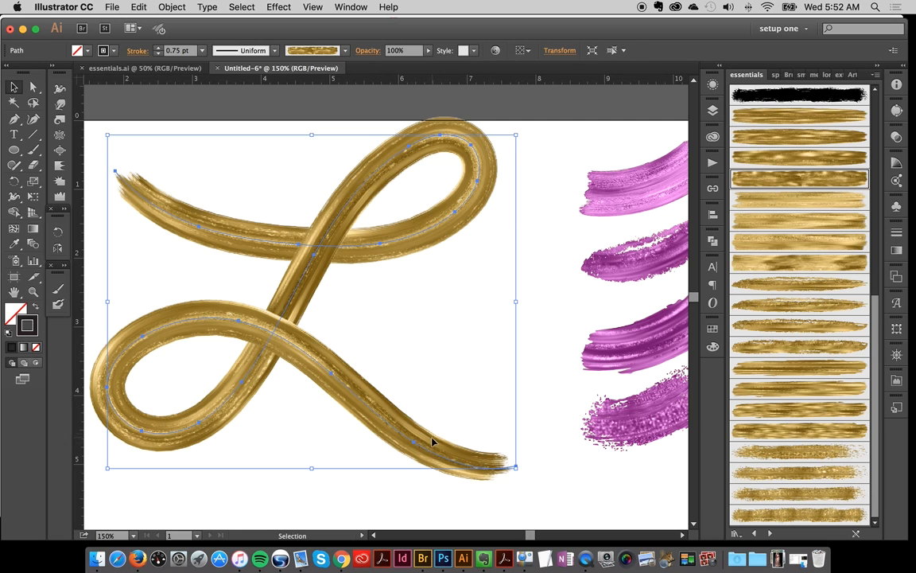
mouse_move(728, 184)
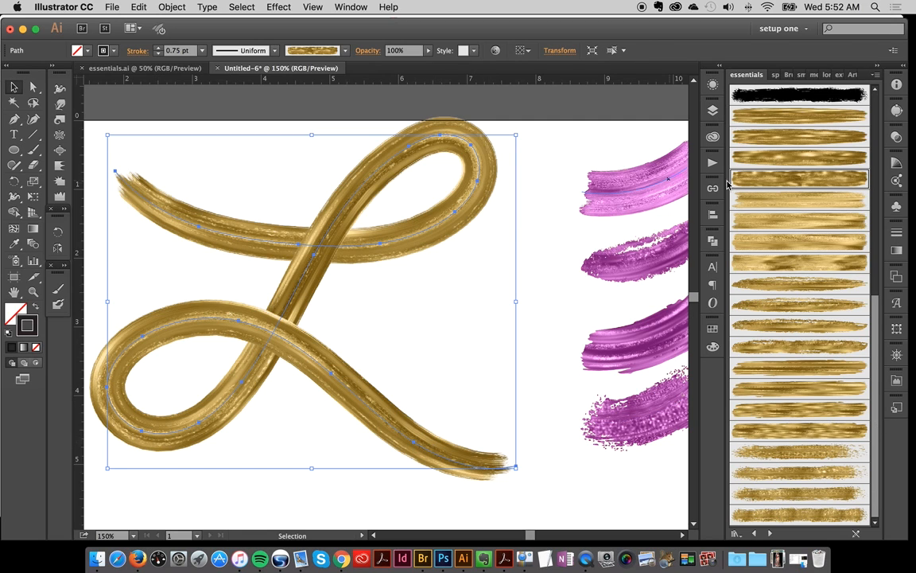
mouse_move(766, 188)
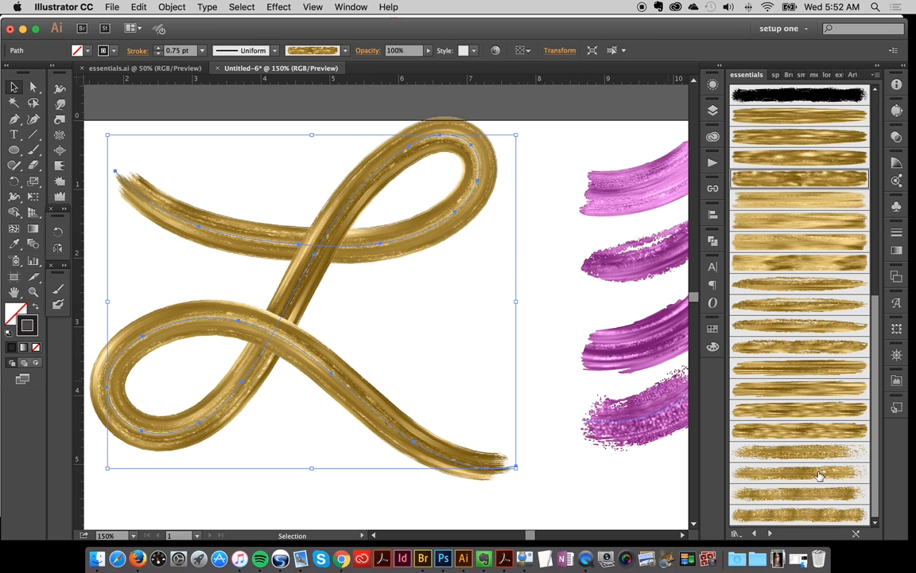
mouse_move(778, 478)
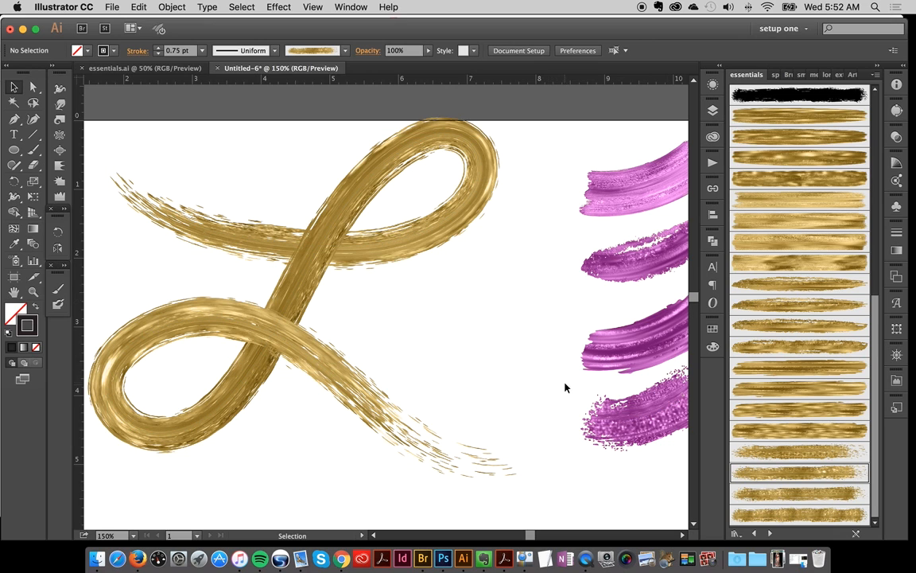
Select the gold brushed letter L with the Selection tool
click(205, 233)
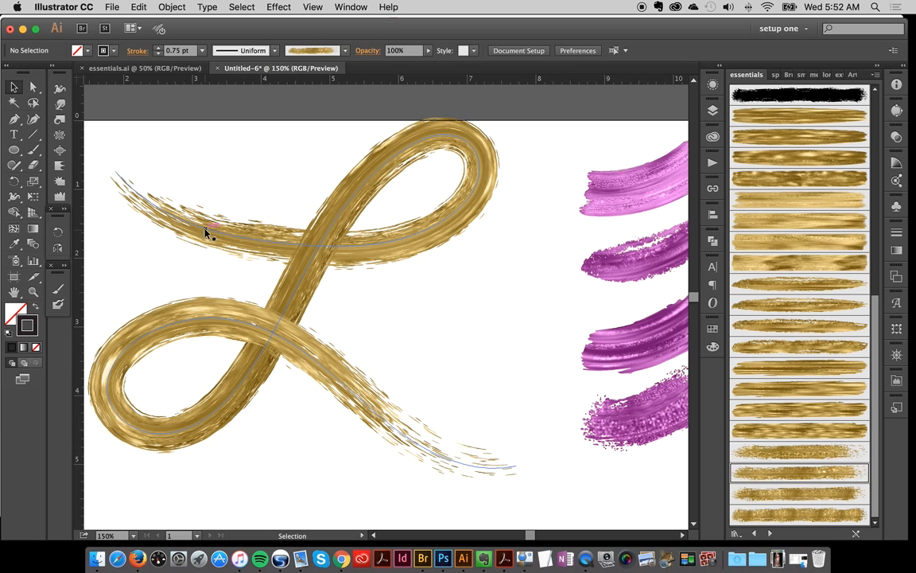
mouse_move(175, 485)
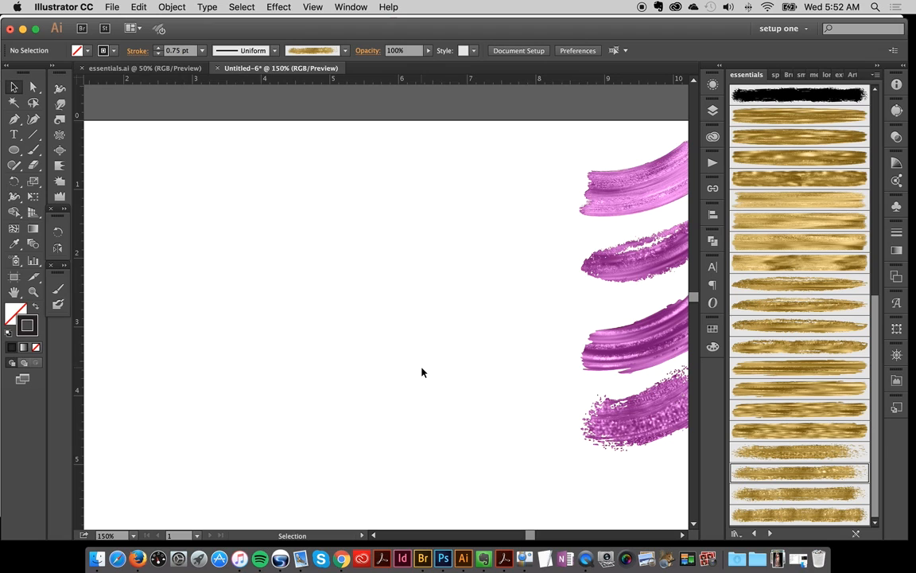
mouse_move(422, 370)
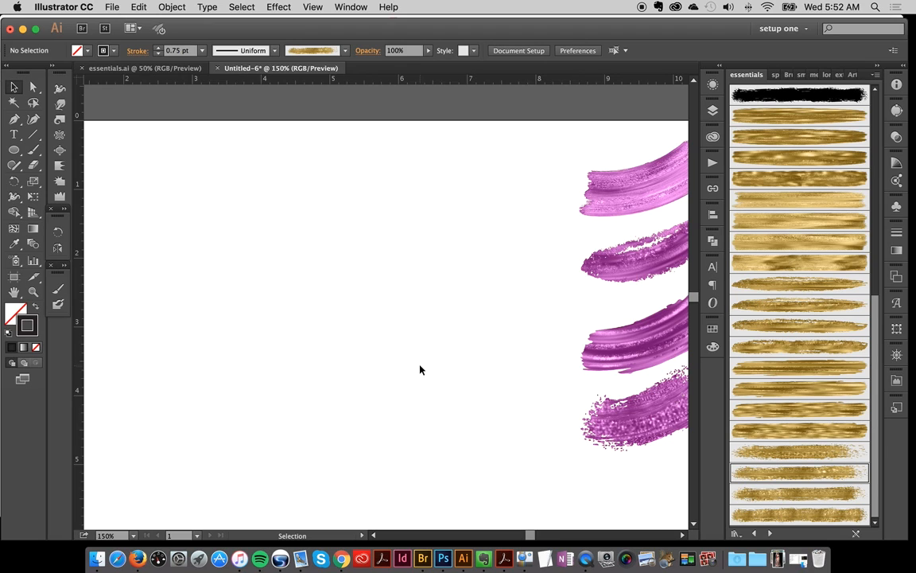
mouse_move(419, 371)
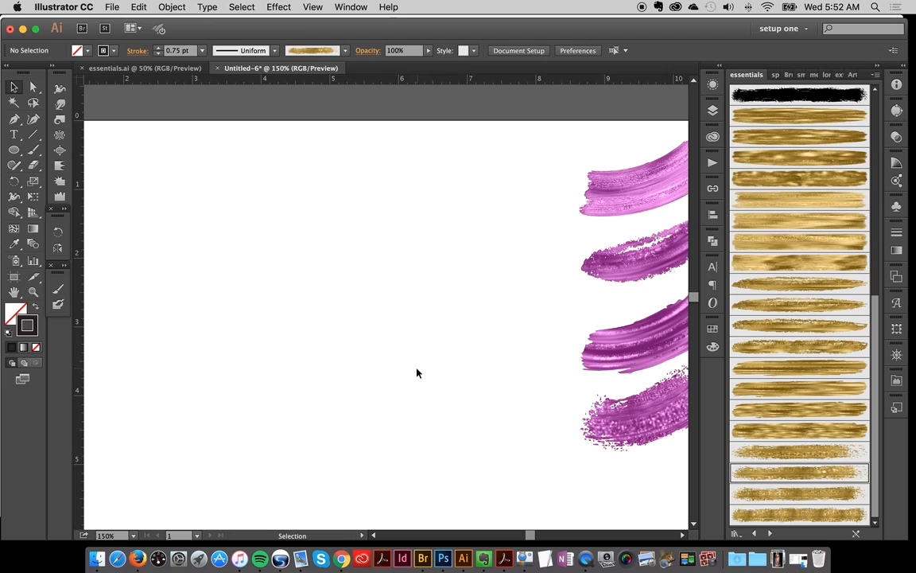
mouse_move(414, 374)
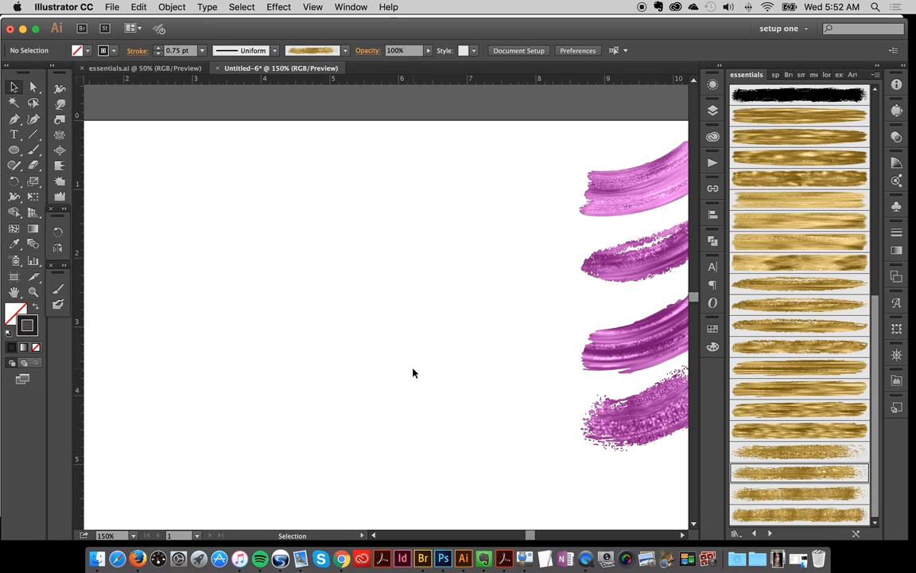
mouse_move(415, 375)
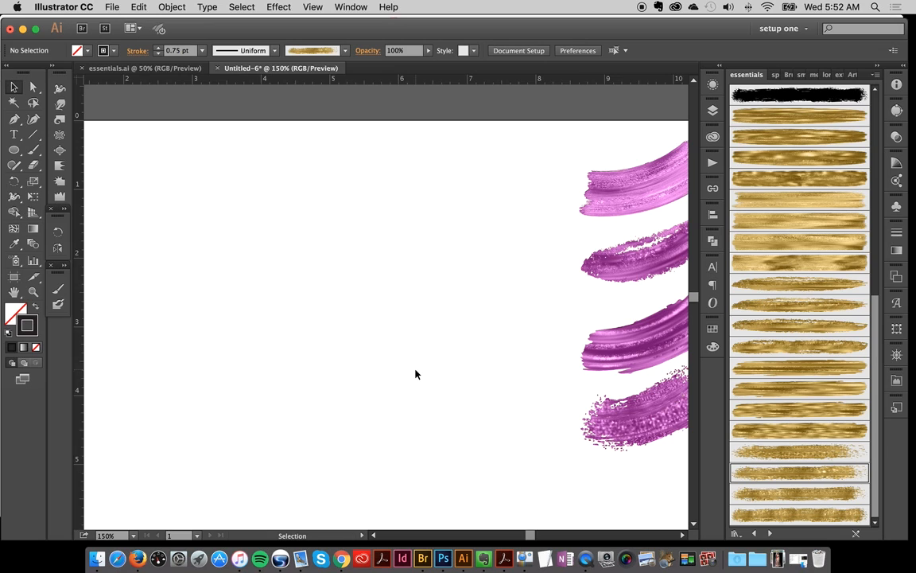
mouse_move(420, 374)
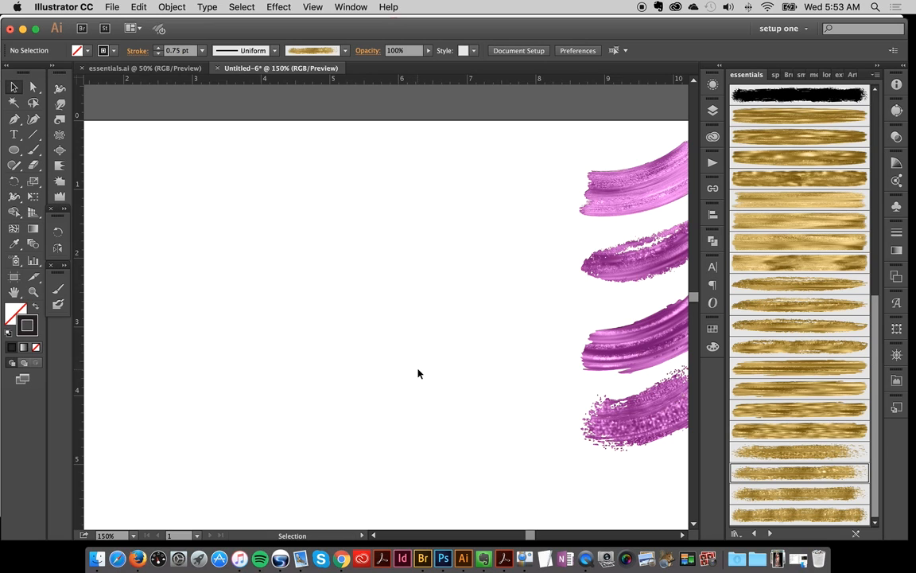
mouse_move(364, 391)
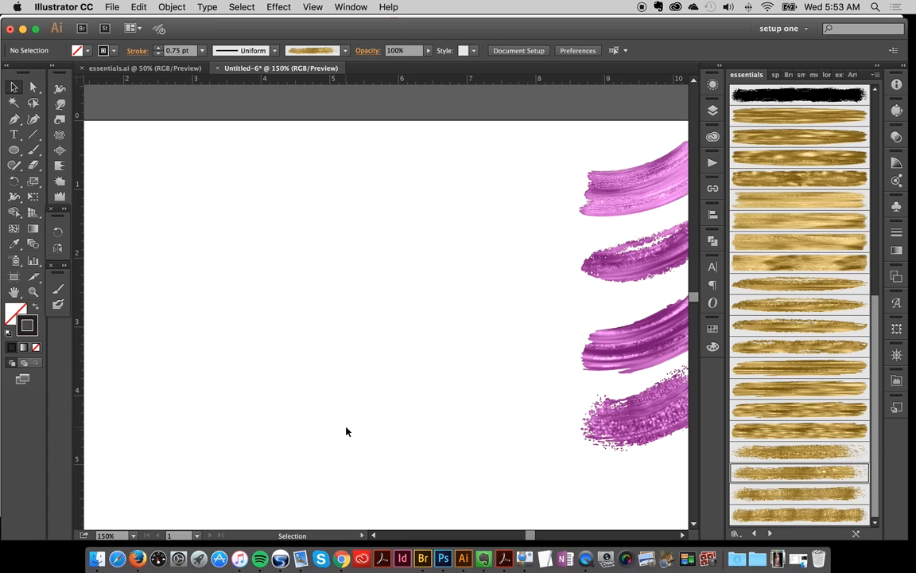
mouse_move(346, 438)
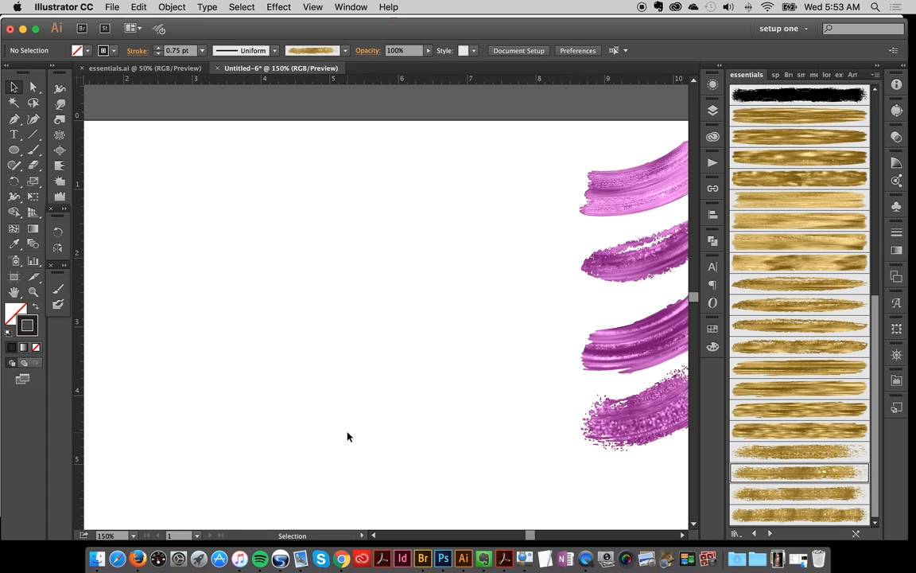
mouse_move(350, 440)
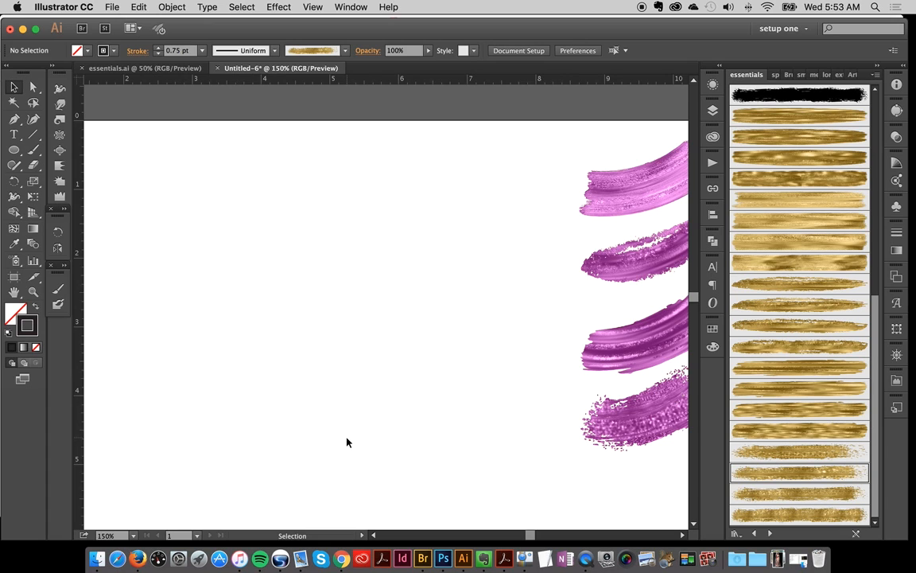
mouse_move(346, 444)
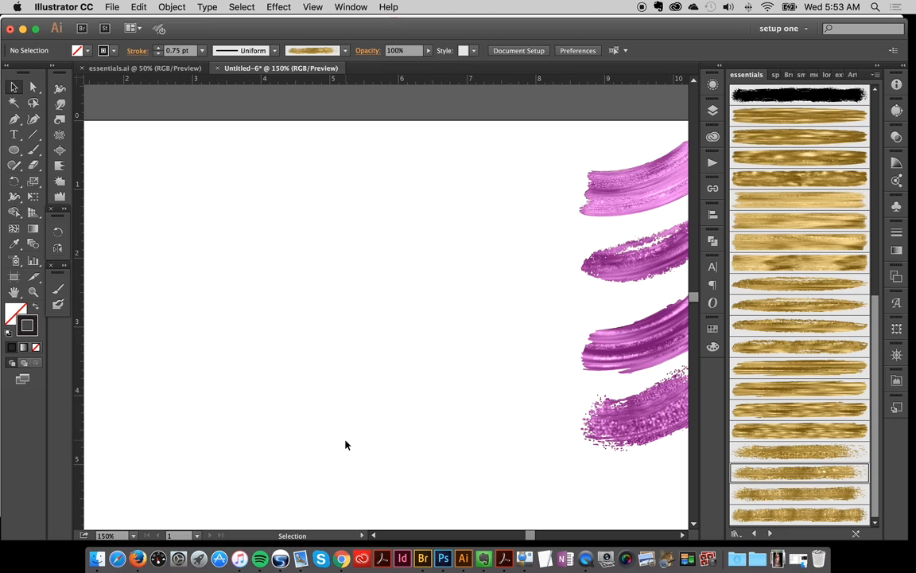
mouse_move(346, 447)
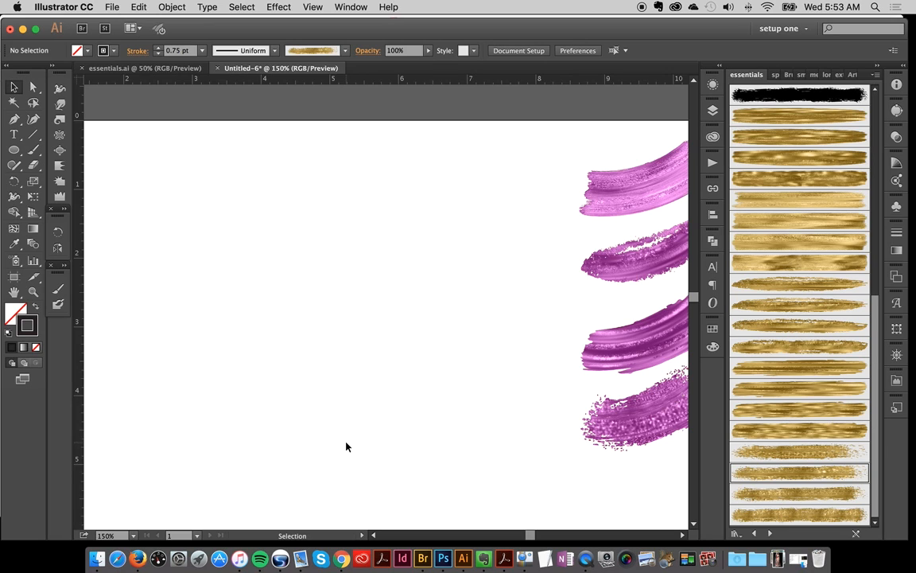
mouse_move(425, 240)
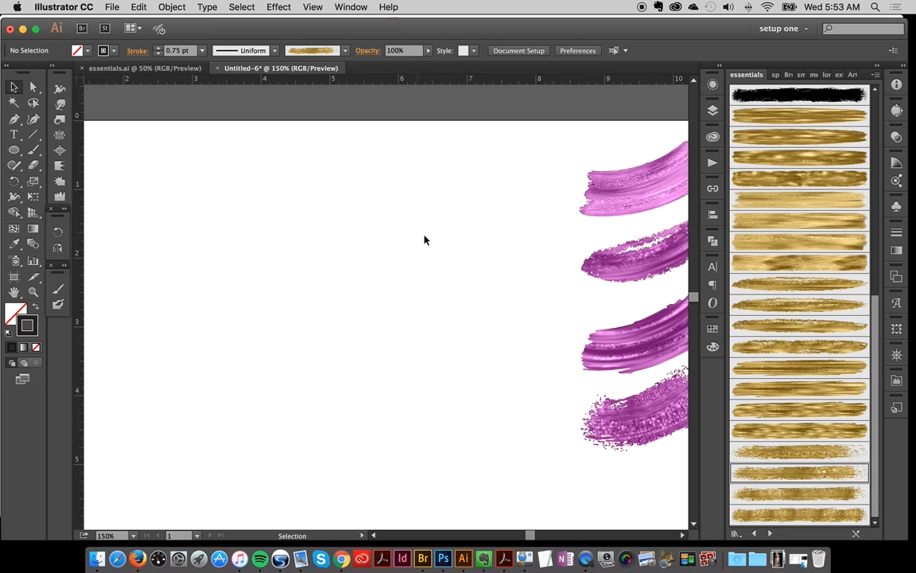
mouse_move(428, 295)
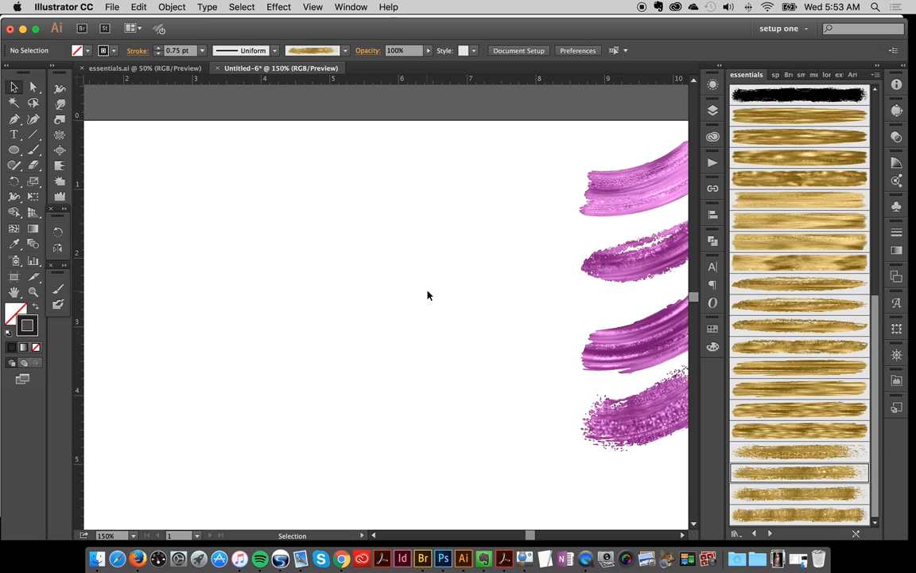
mouse_move(425, 297)
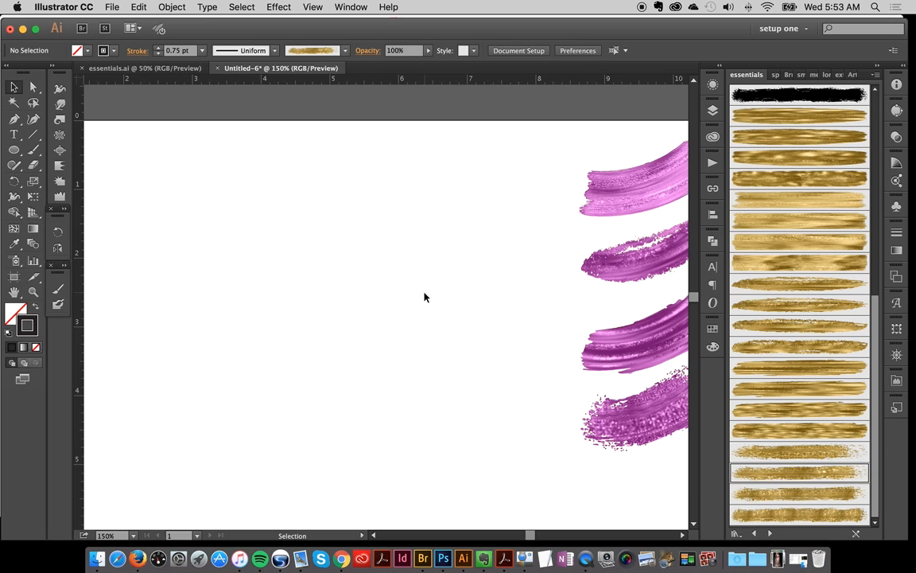
mouse_move(422, 299)
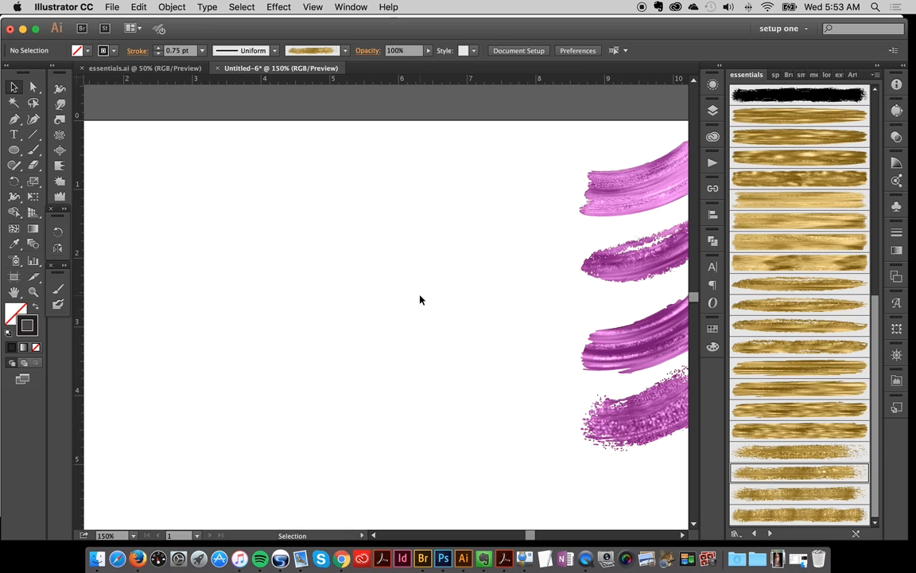
mouse_move(418, 301)
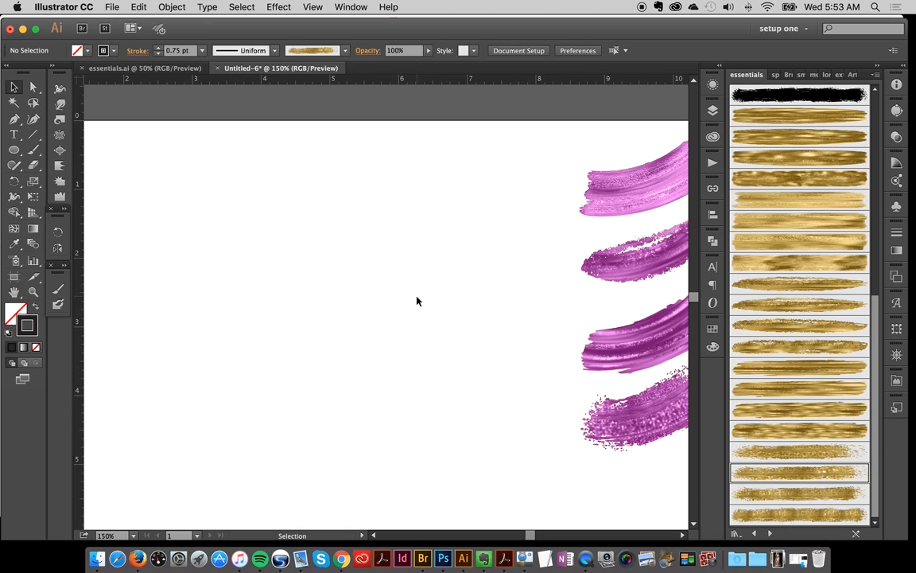
mouse_move(413, 301)
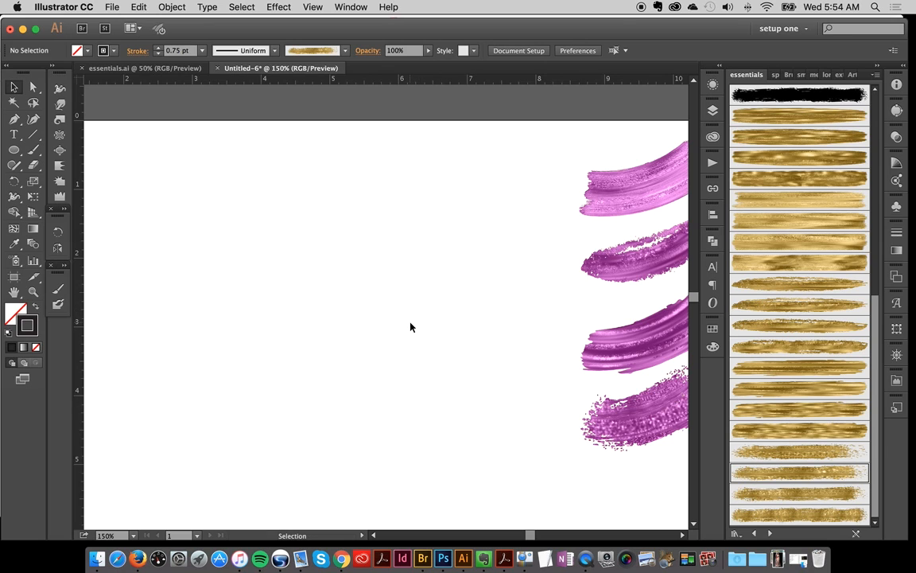
mouse_move(399, 326)
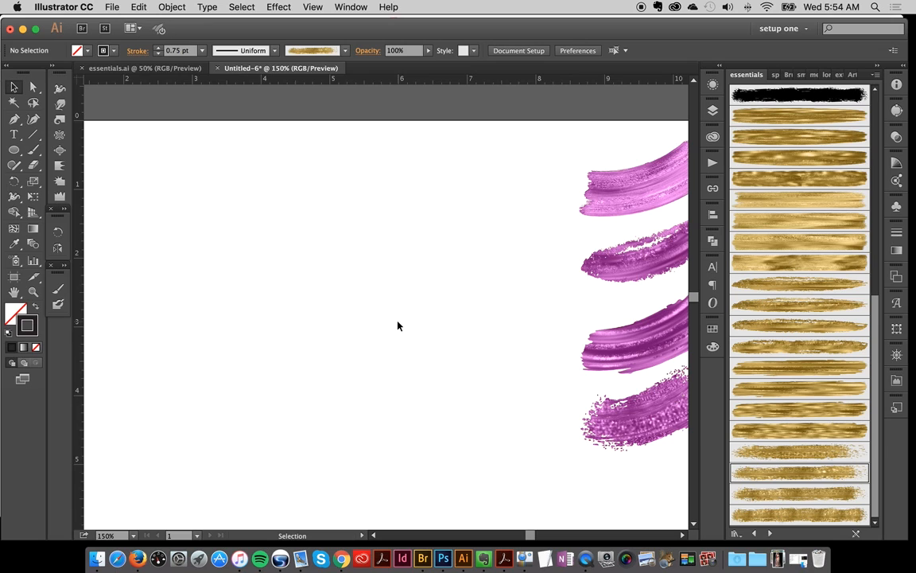
mouse_move(393, 324)
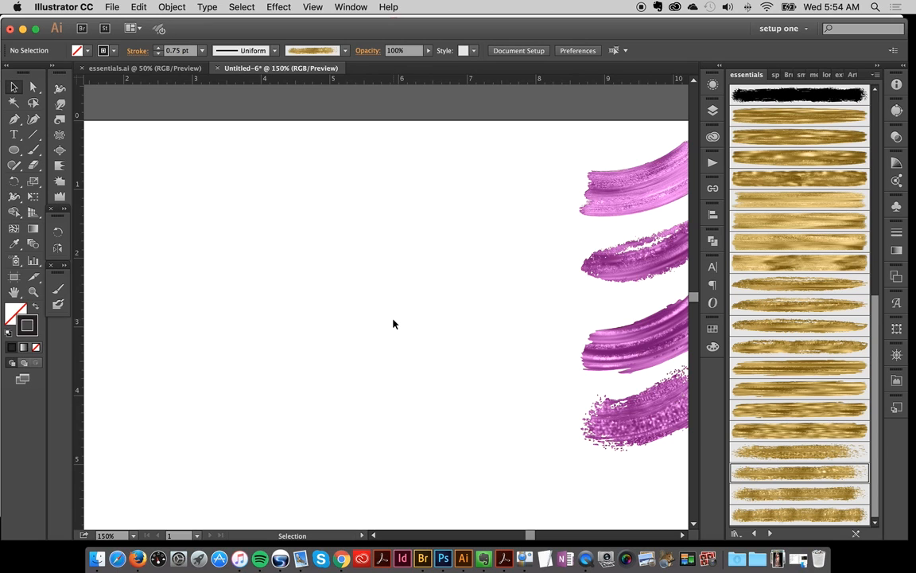
mouse_move(392, 327)
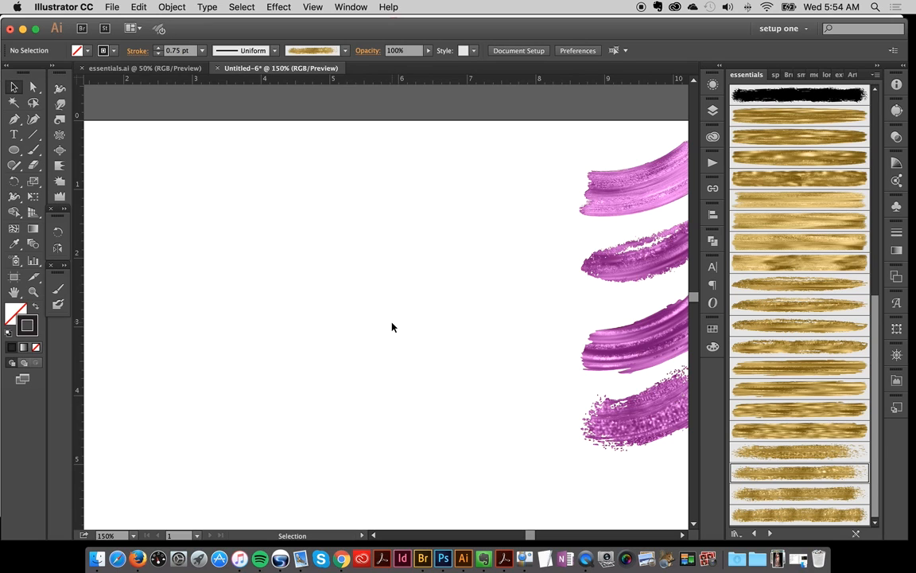